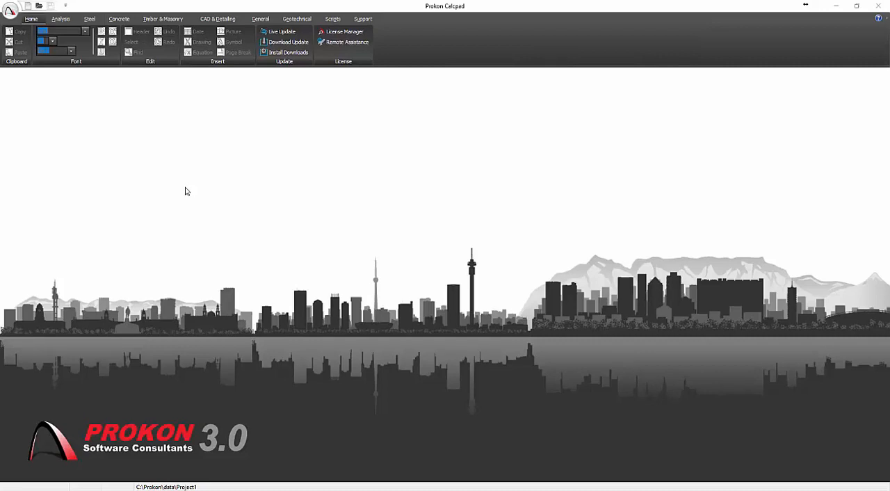
mouse_move(185, 185)
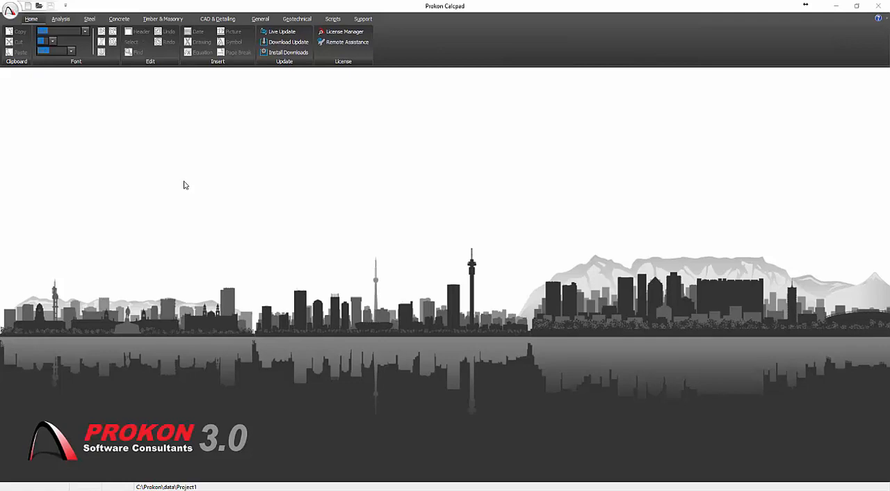
Open Prokon Options from the application menu, showing working folder C:\Prokon\data\Project1.
left_click(10, 9)
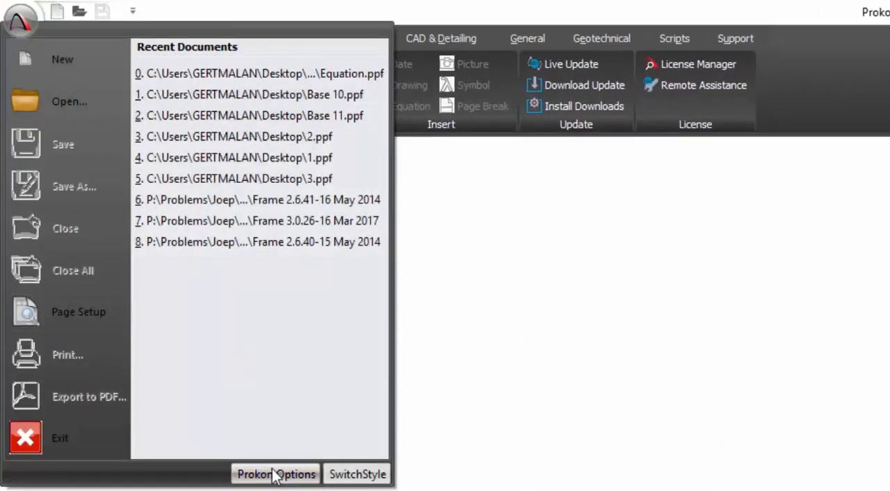
left_click(276, 474)
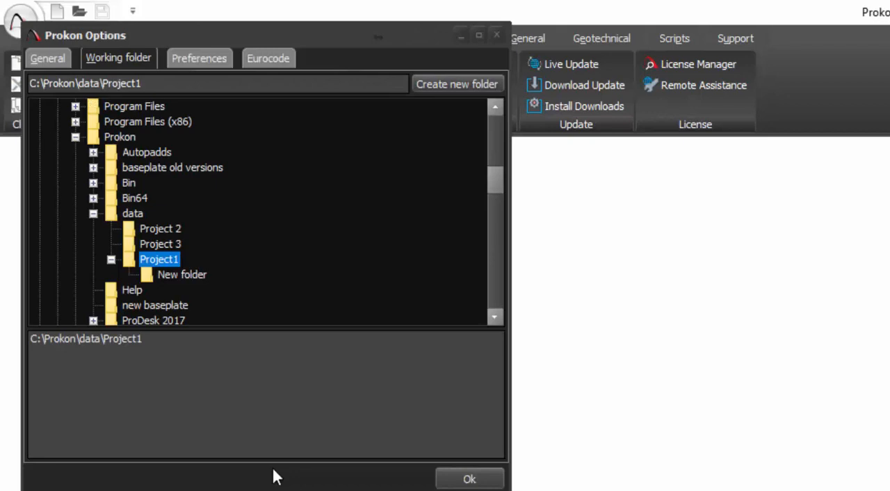
mouse_move(278, 440)
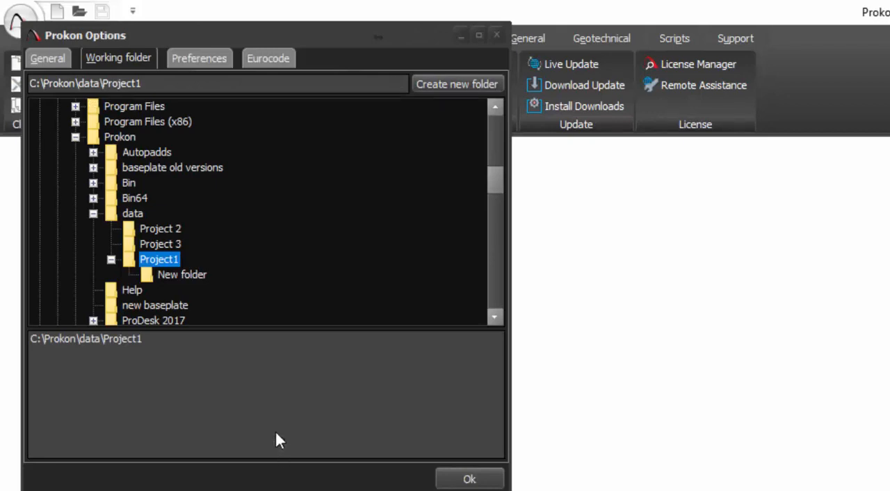
mouse_move(278, 426)
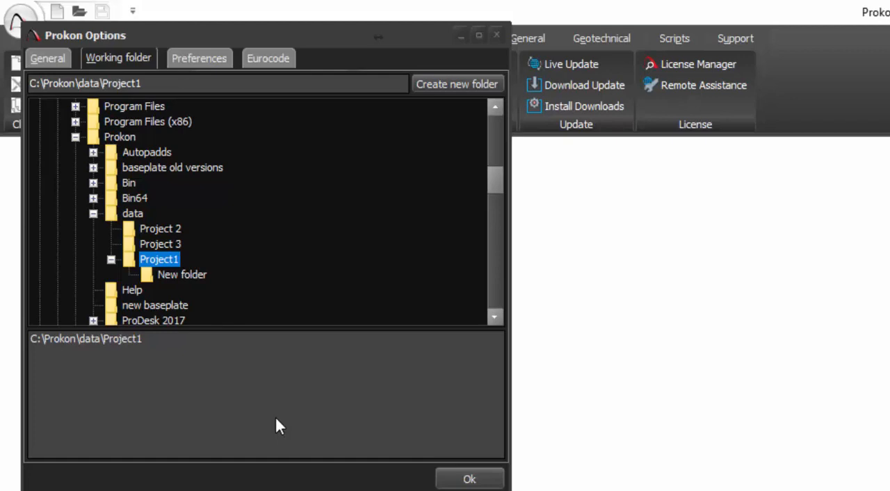
On the Preferences page, set concrete to SABS 0100 - 2000 and timber to SANS 10163-2:2003.
left_click(199, 58)
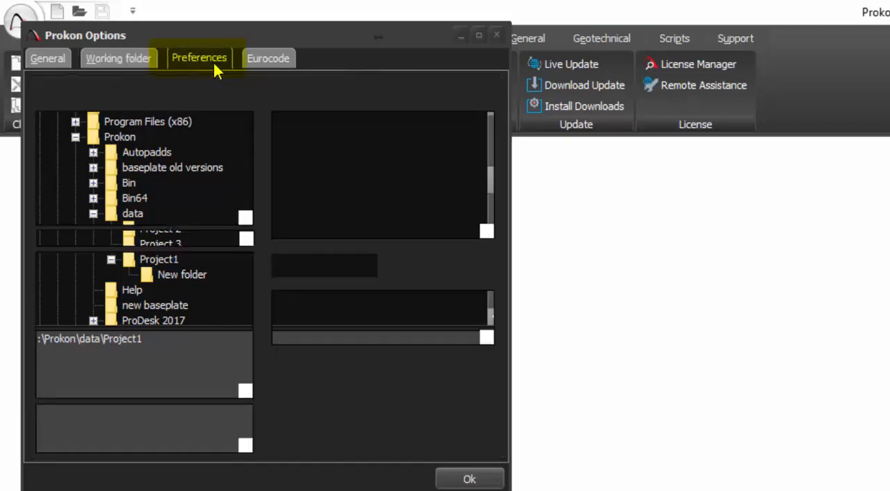
left_click(199, 58)
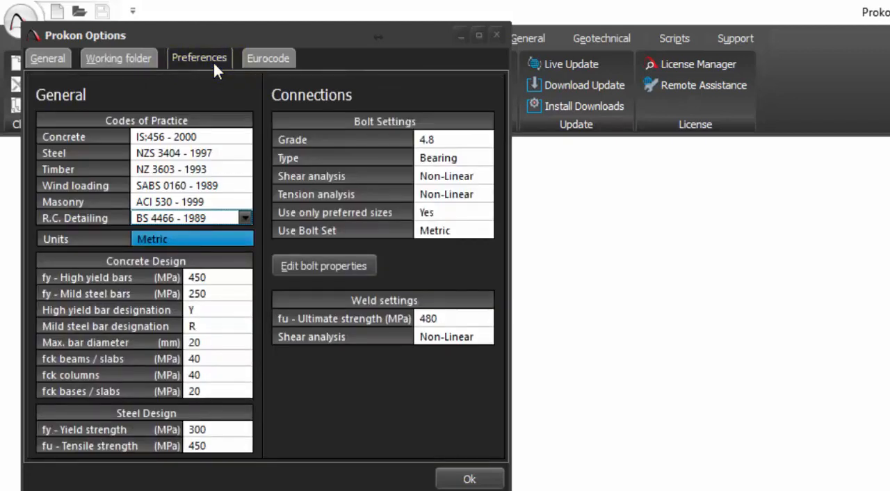
mouse_move(219, 97)
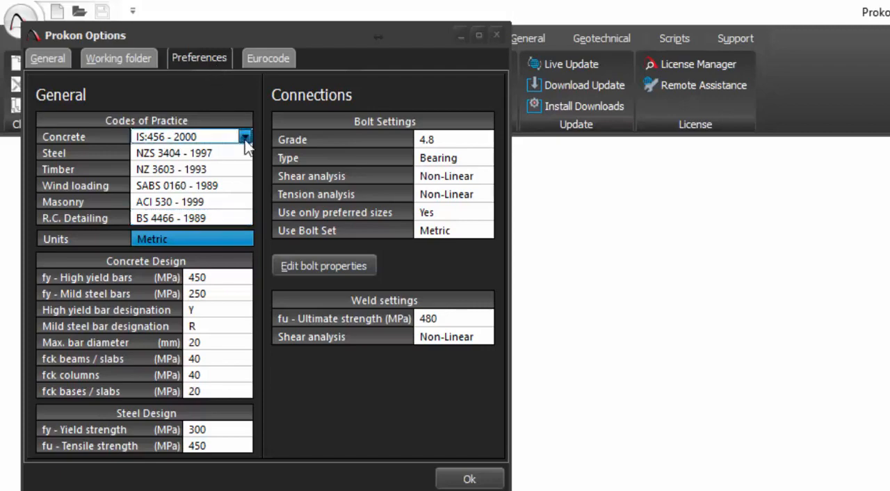
mouse_move(242, 139)
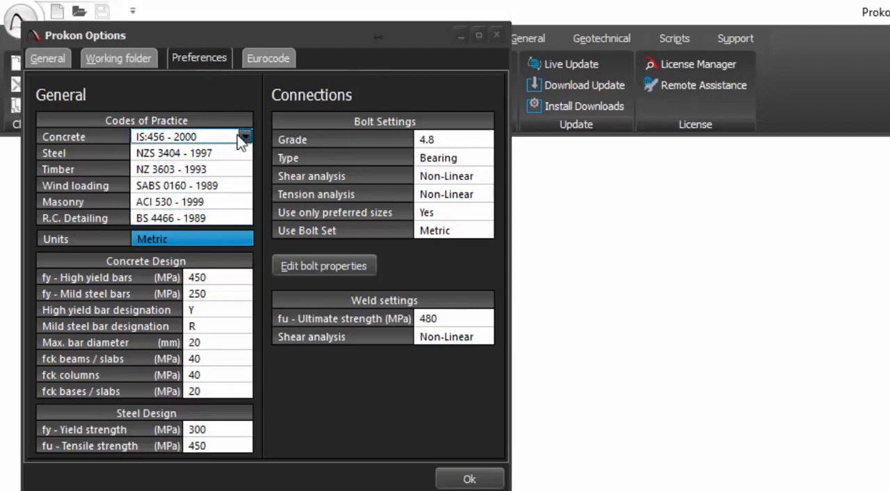
left_click(244, 136)
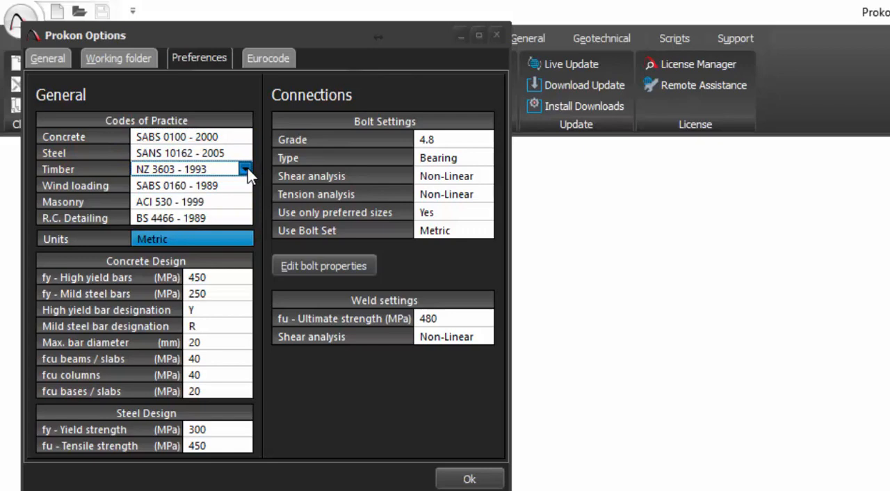
left_click(245, 169)
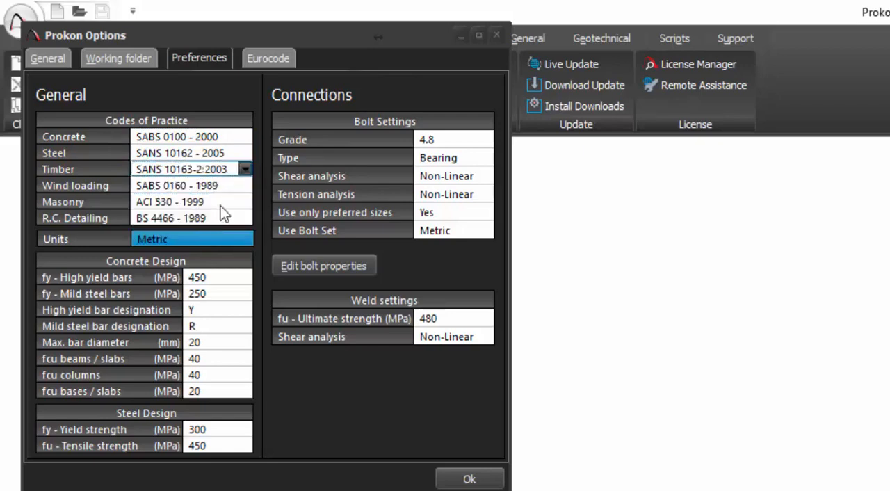
Set masonry to SABS 0164 - 1992, wind to SANS 10160-3:2011, and detailing to SANS 282 - 2011.
left_click(245, 201)
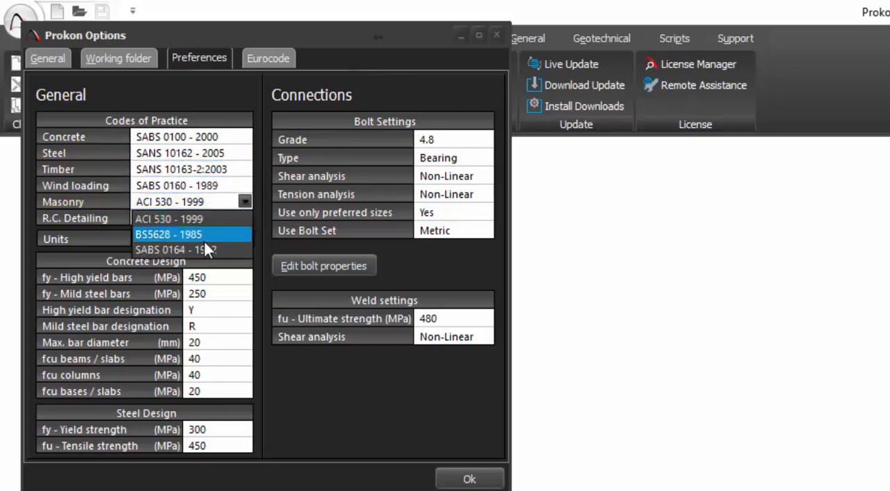
left_click(173, 249)
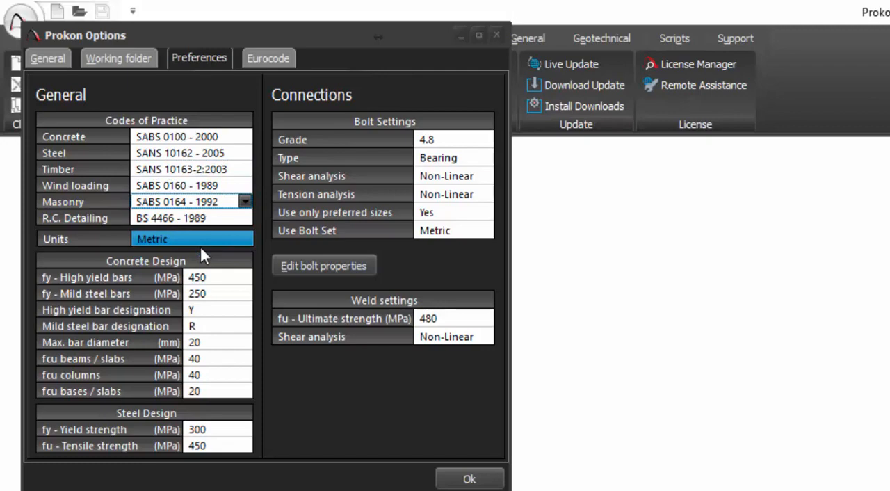
left_click(245, 185)
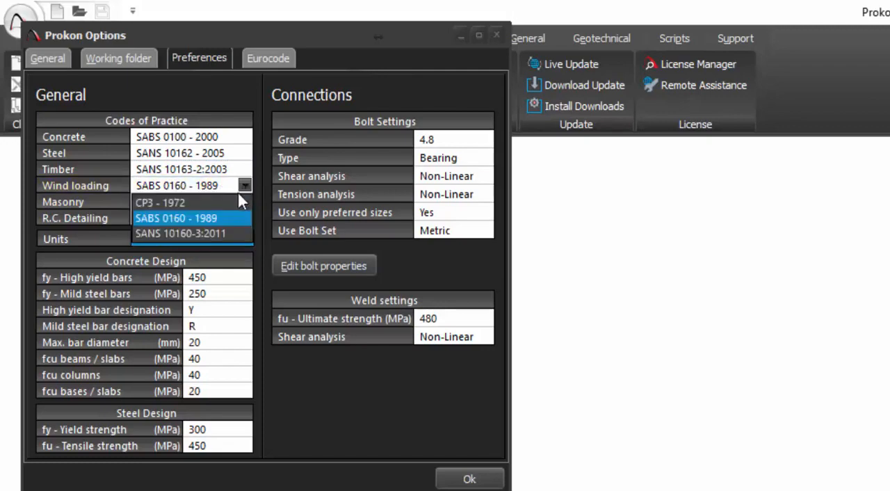
left_click(244, 218)
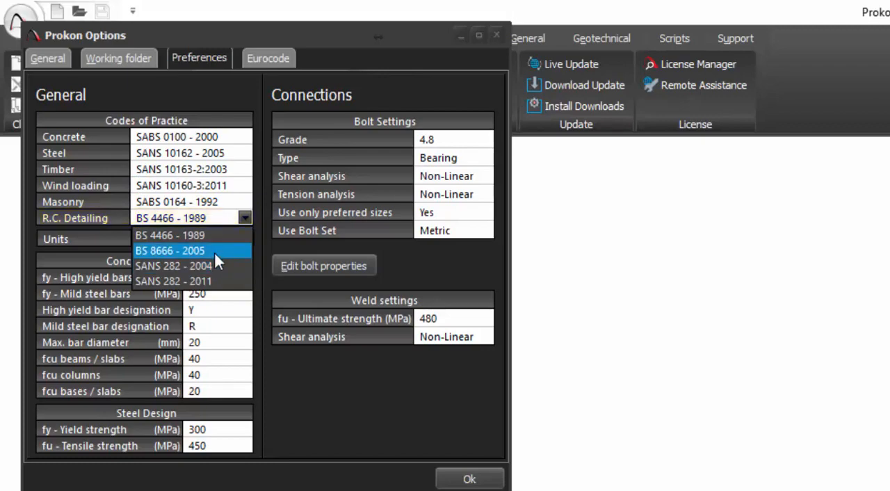
left_click(174, 281)
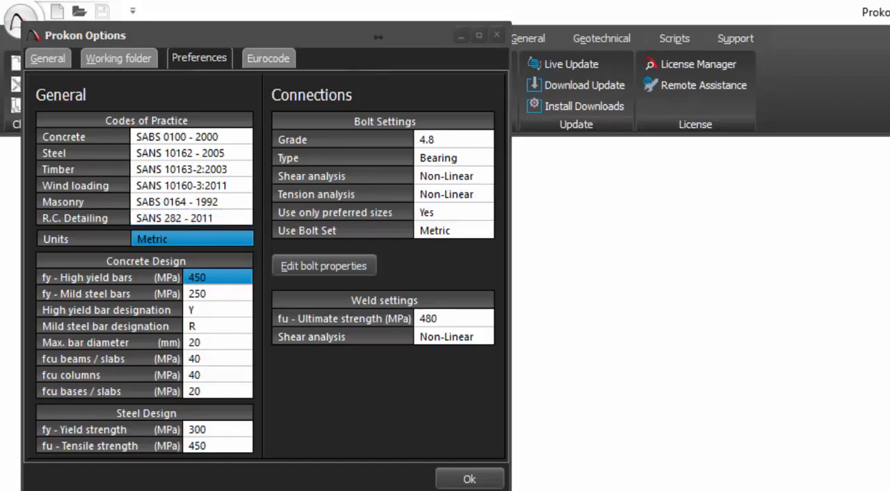
left_click(268, 58)
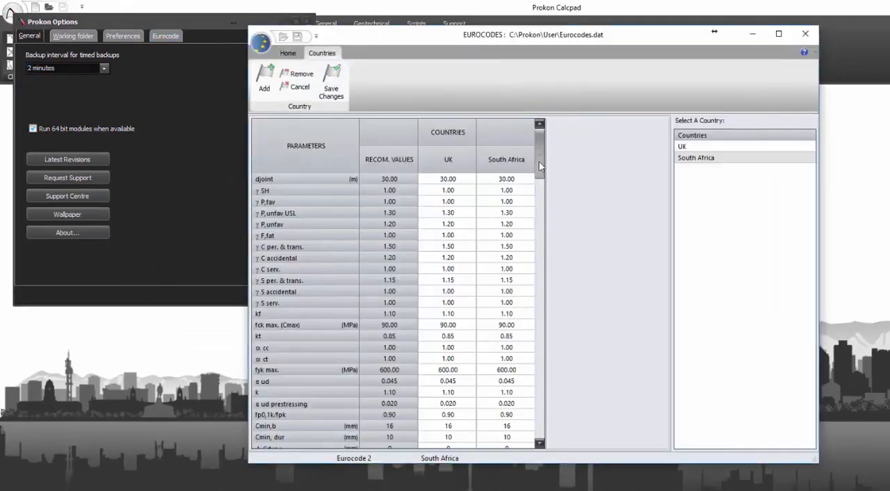
scroll("down", 3)
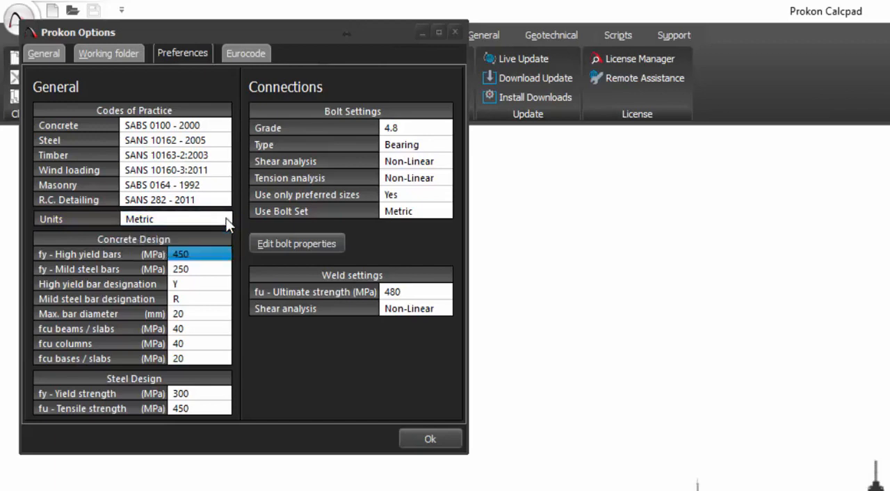
mouse_move(233, 261)
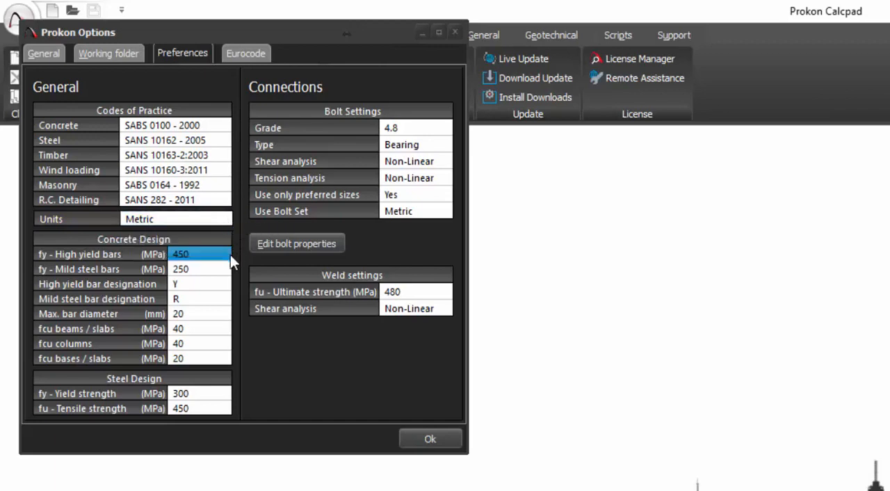
mouse_move(224, 266)
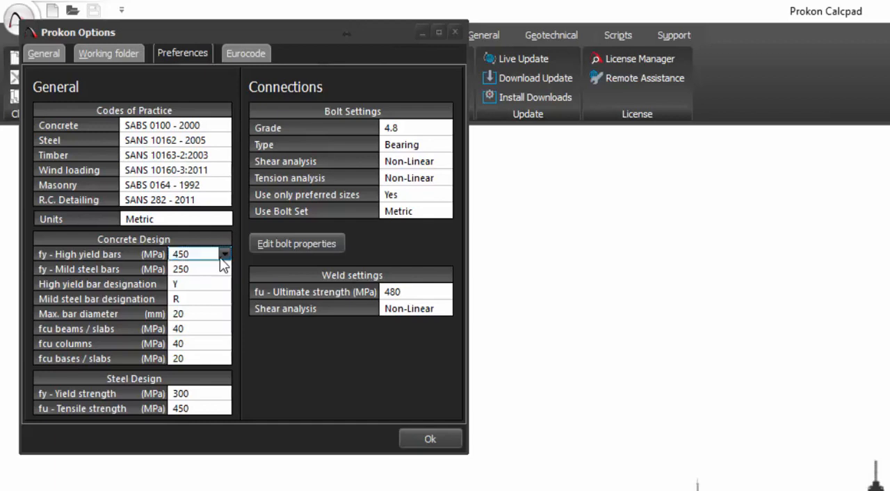
Check the high-yield bar strength options and begin editing the concrete design defaults.
left_click(224, 253)
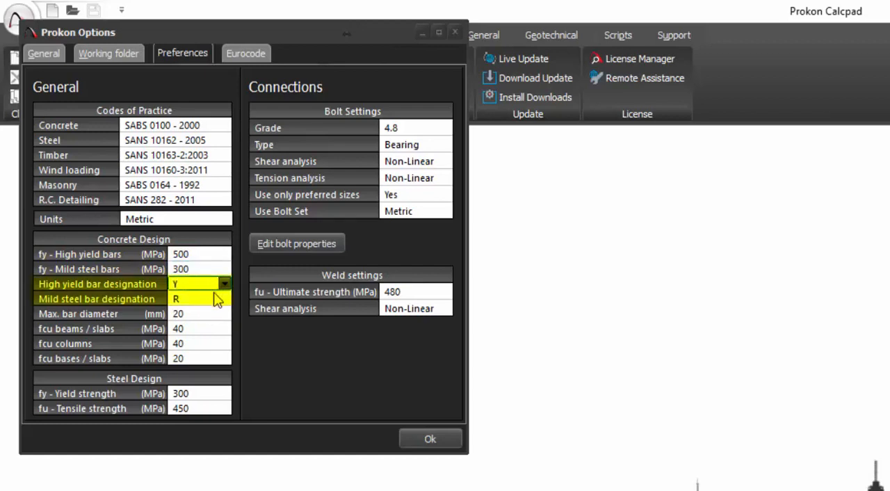
left_click(199, 314)
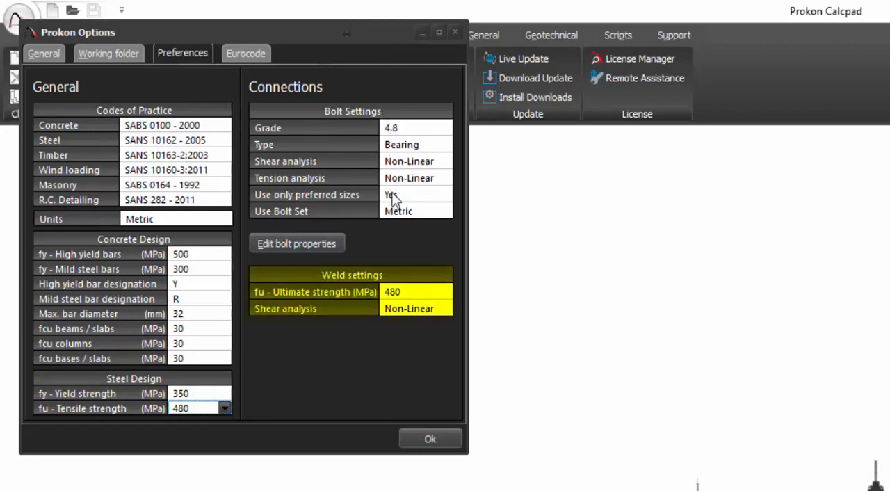
mouse_move(323, 250)
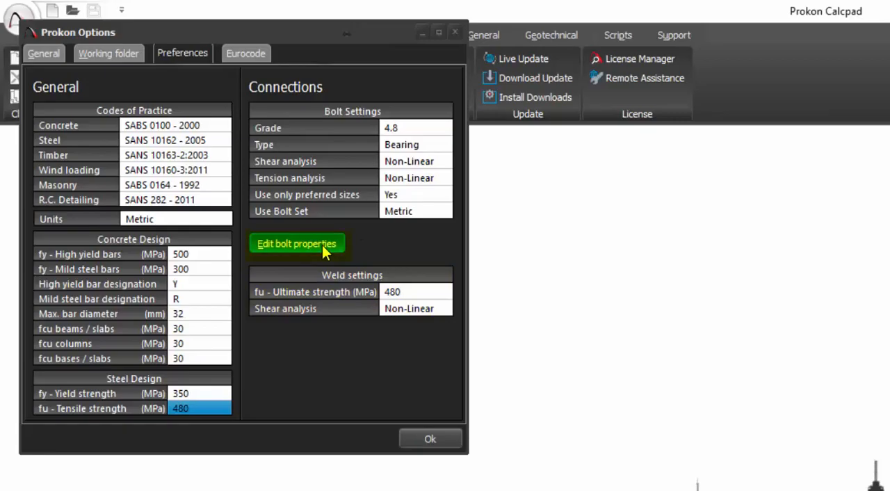
left_click(297, 244)
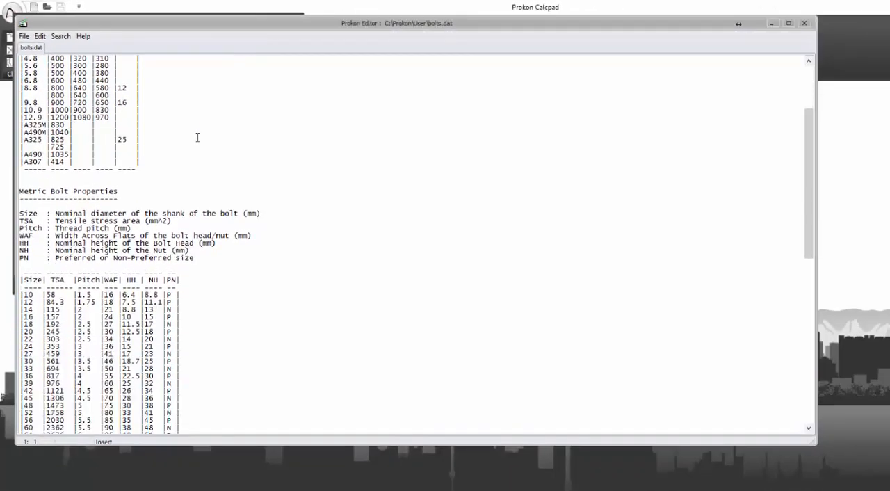
scroll("down", 3)
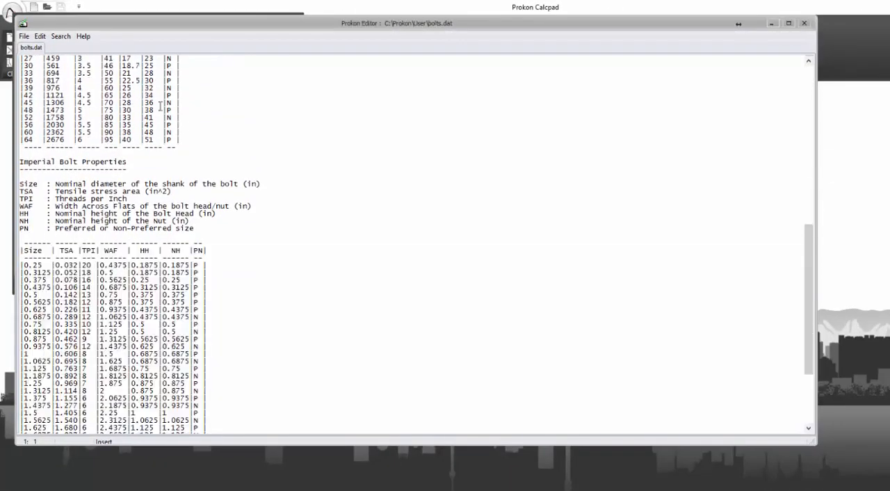
left_click(24, 36)
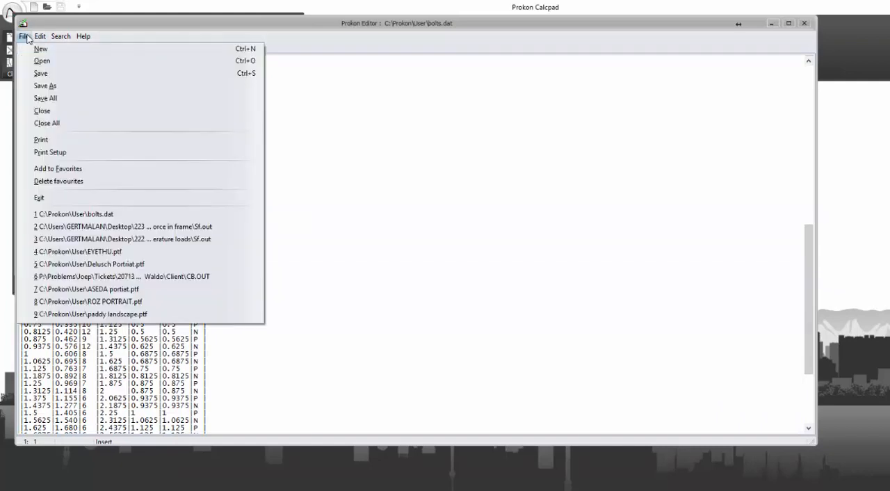
mouse_move(42, 61)
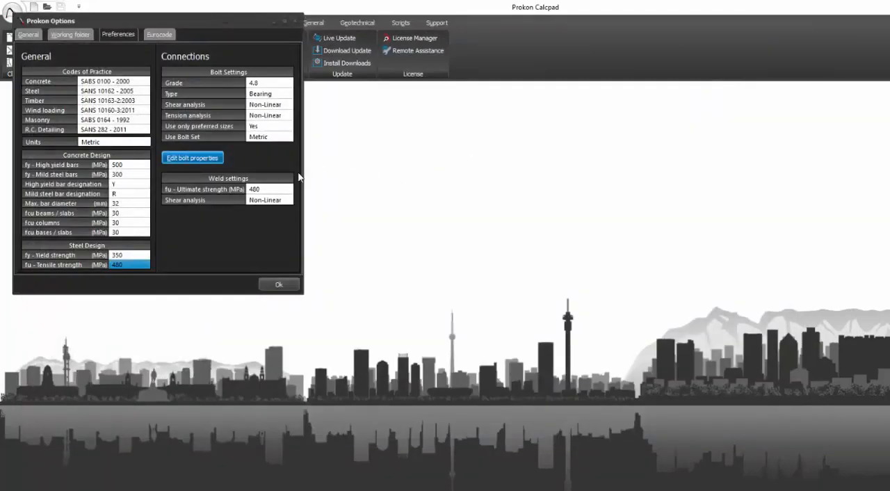
left_click(278, 284)
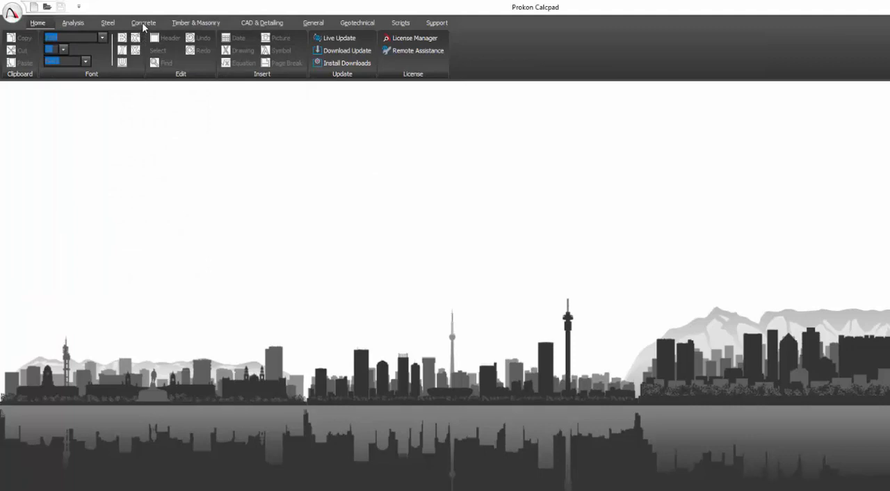
Launch the Continuous Beam module and bring up its concrete Code of Practice choices.
left_click(143, 22)
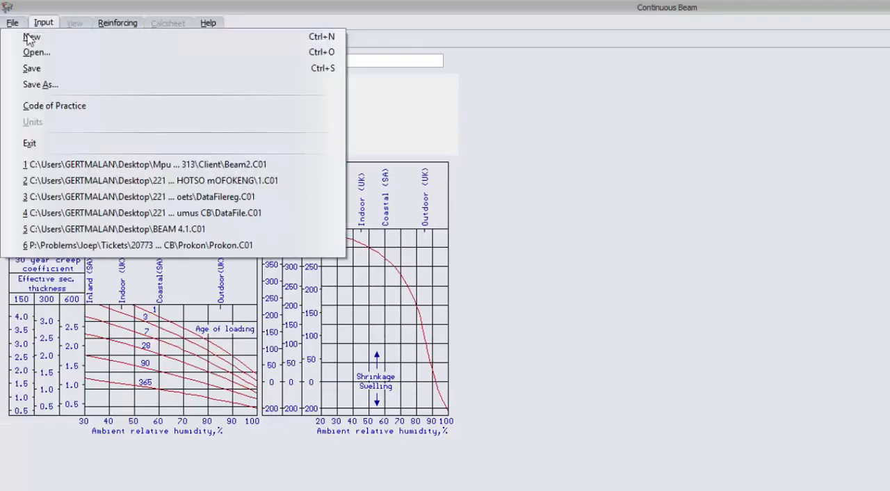
left_click(54, 105)
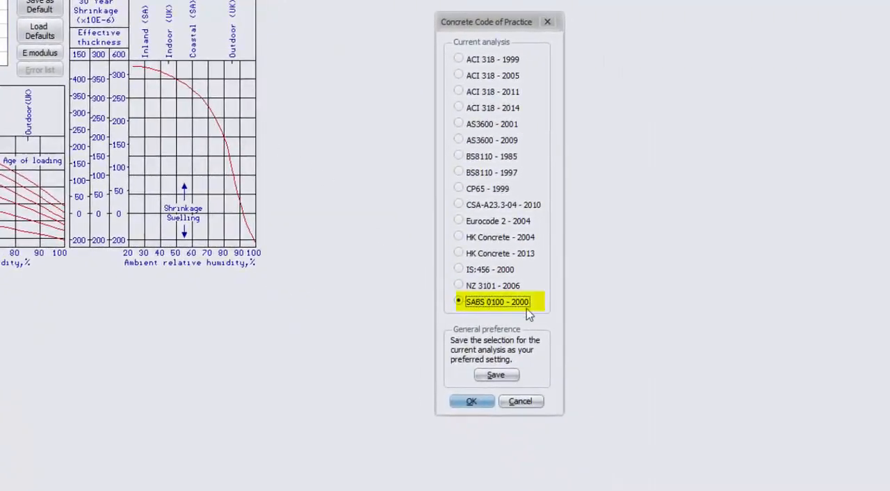
mouse_move(496, 375)
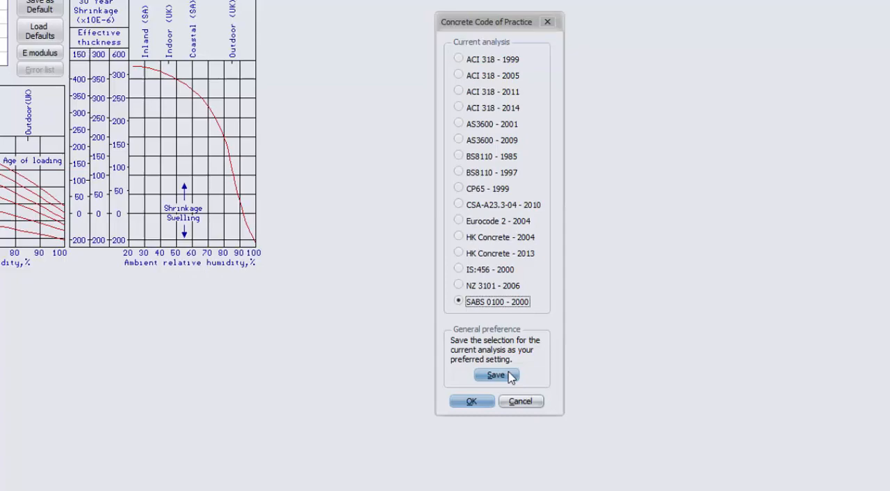
Save SABS 0100 - 2000 as the general preferred concrete code.
left_click(472, 400)
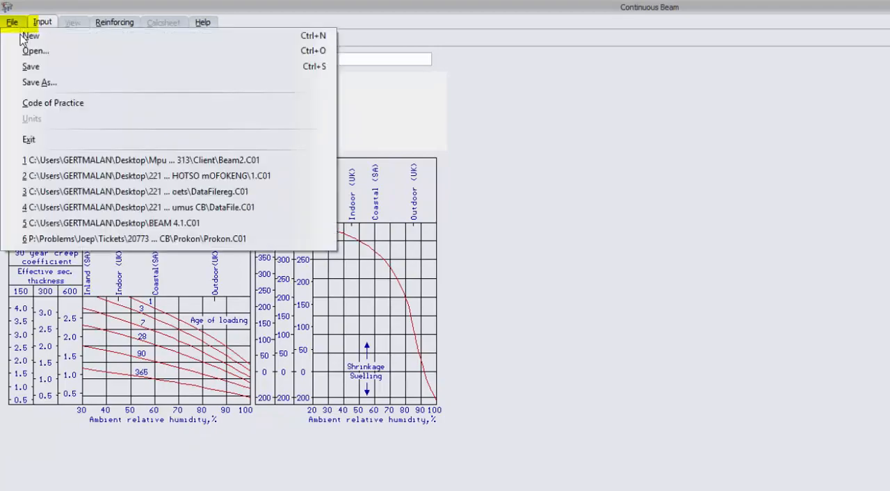
Apply BS8110 - 1985, start a new file without saving, and confirm SABS 0100 - 2000 returns.
left_click(53, 102)
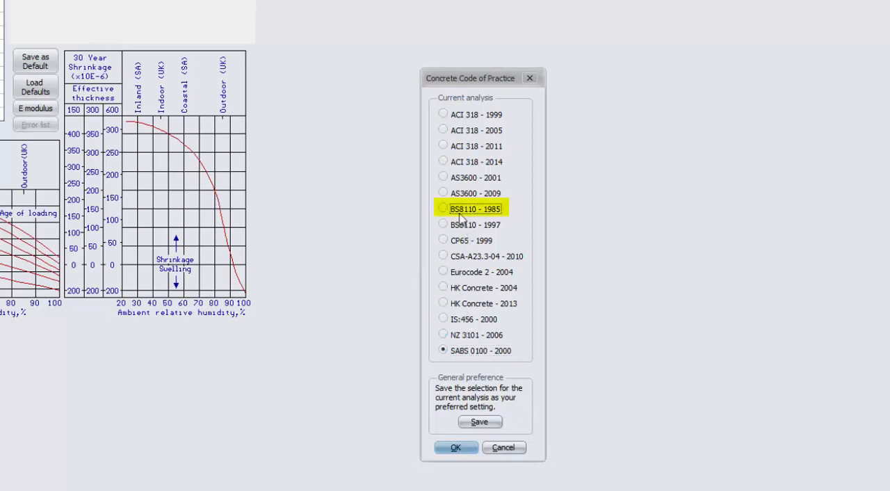
left_click(443, 208)
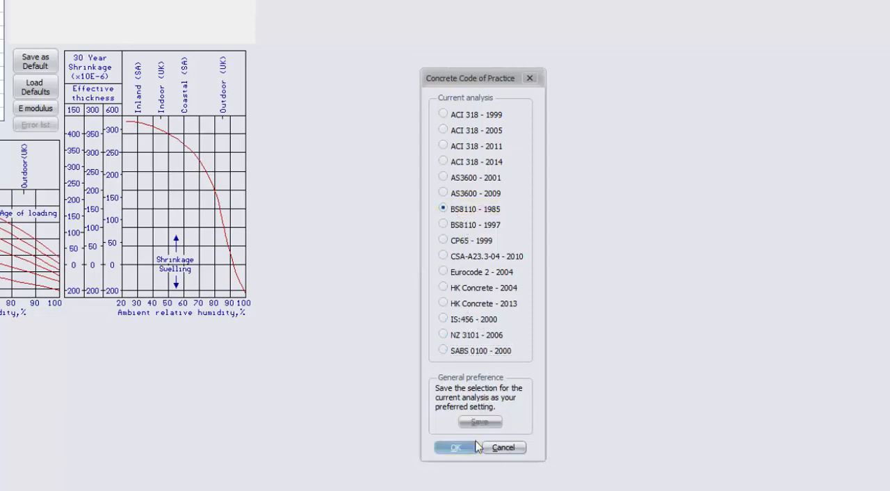
left_click(455, 447)
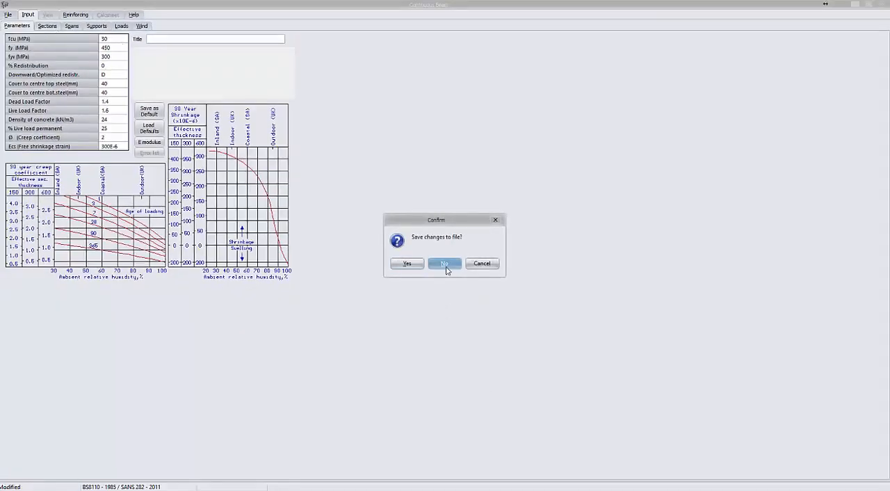
left_click(444, 263)
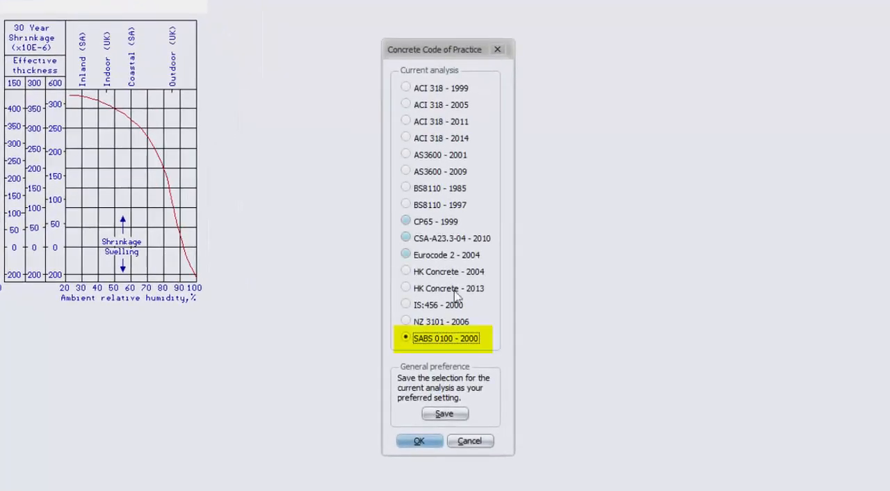
left_click(419, 440)
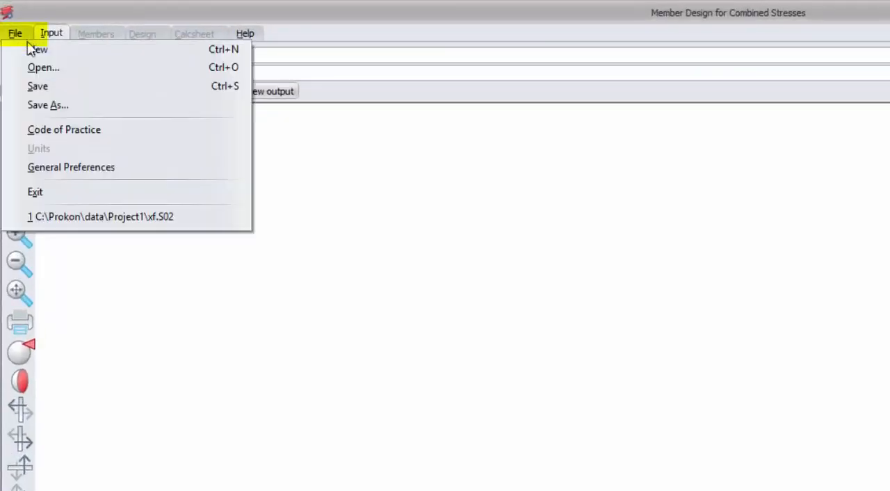
mouse_move(98, 170)
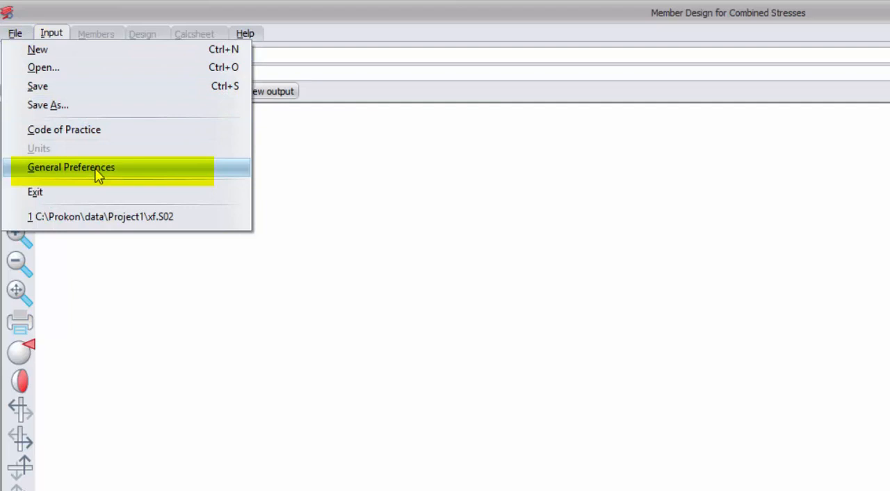
left_click(71, 167)
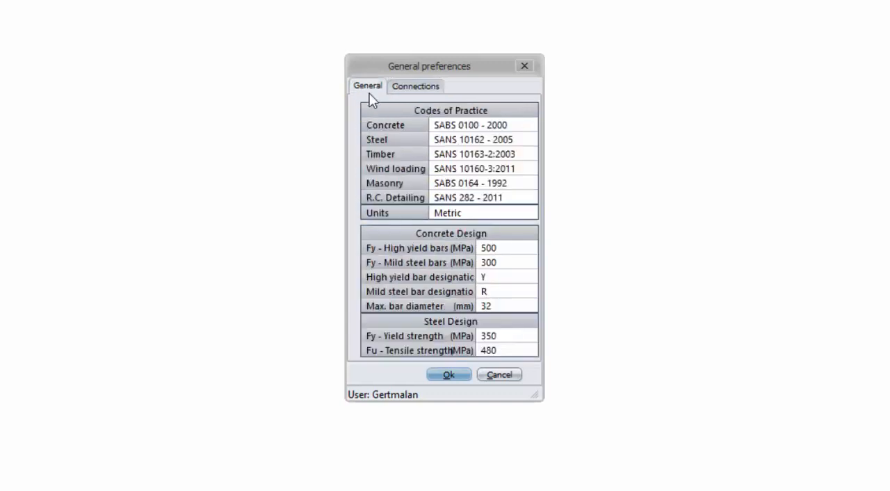
left_click(449, 374)
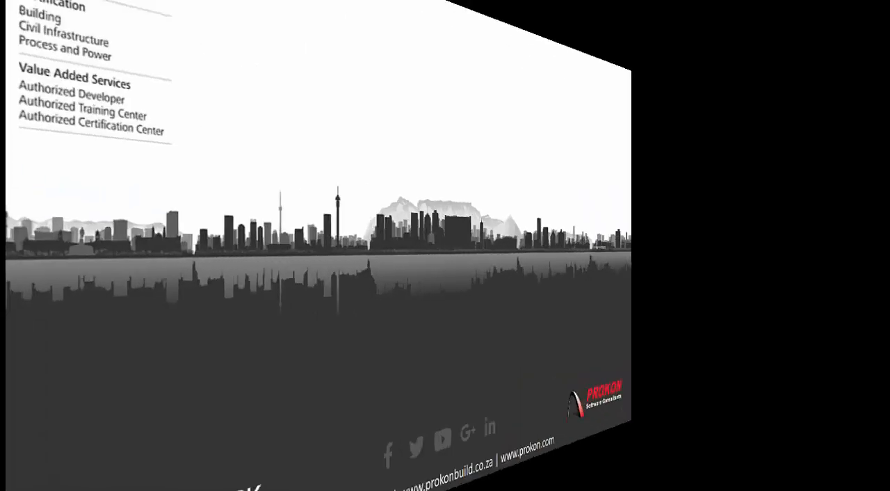